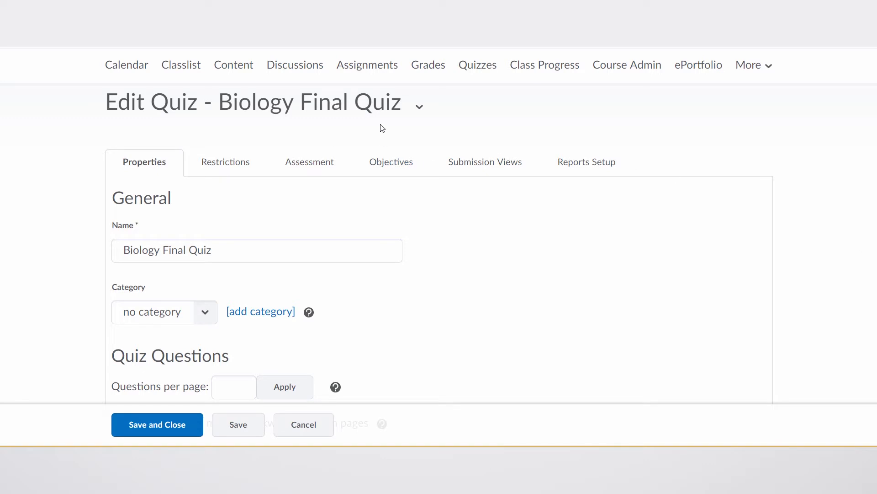
{"action": "mouse_move", "coordinate": [857, 133]}
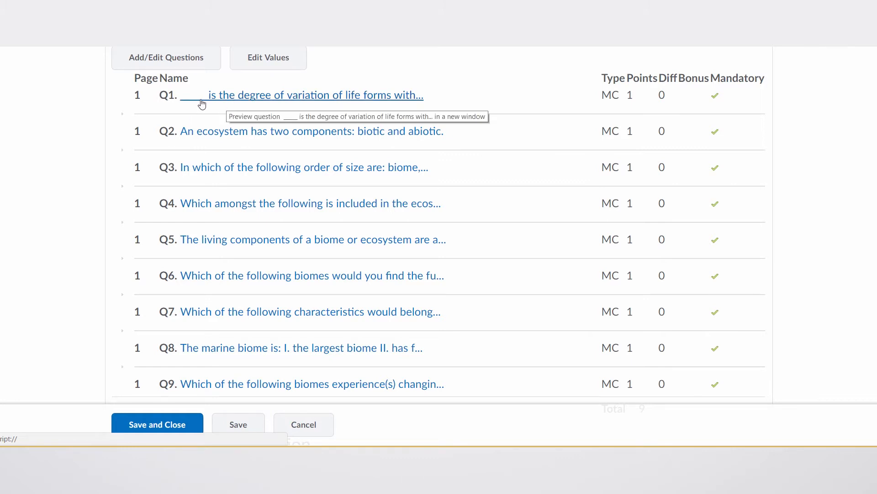
{"action": "mouse_move", "coordinate": [307, 108]}
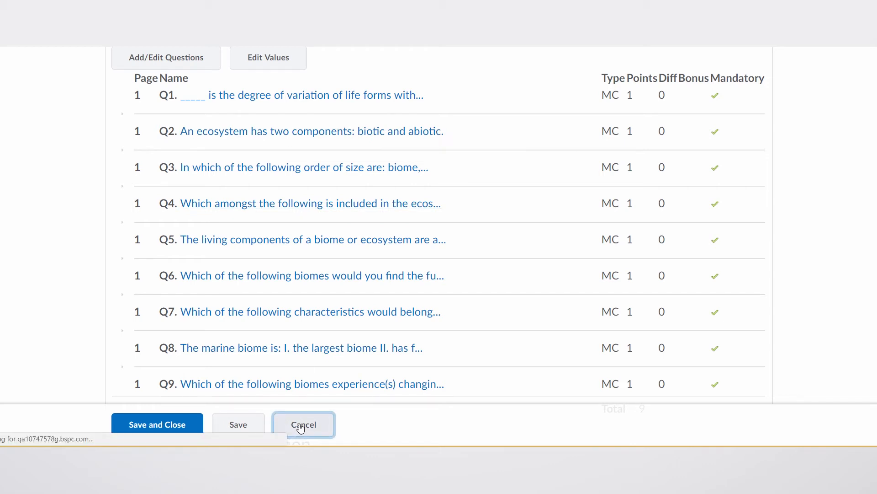
- Cancel out of the Biology Final Quiz editor, returning to Manage Quizzes unsaved
{"action": "left_click", "coordinate": [304, 424]}
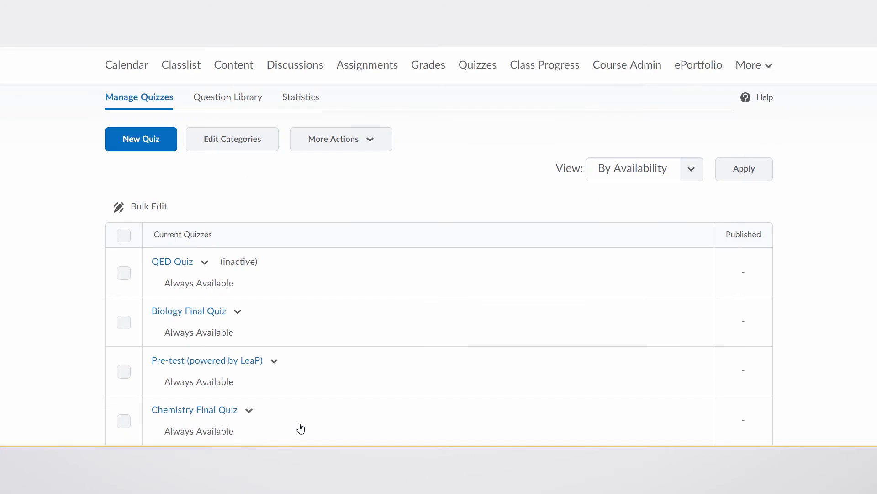
- Preview the Biology Final Quiz from its actions menu and start a quiz attempt
{"action": "left_click", "coordinate": [238, 311]}
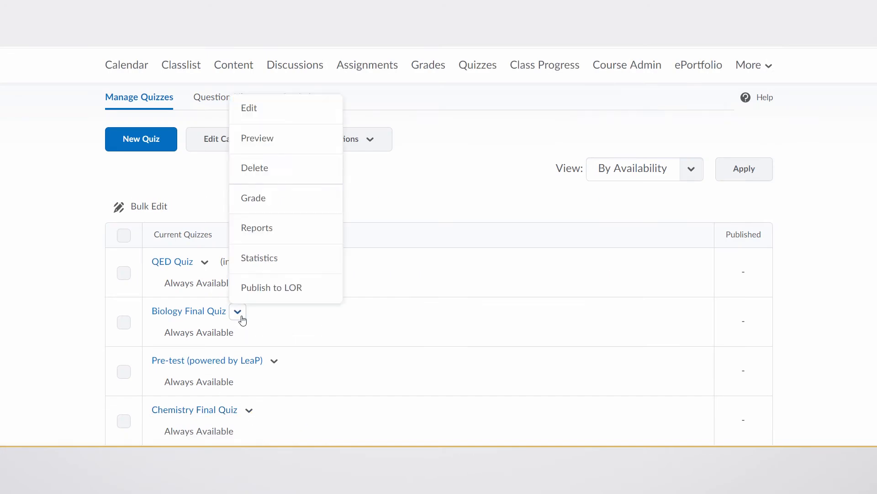
{"action": "left_click", "coordinate": [237, 311]}
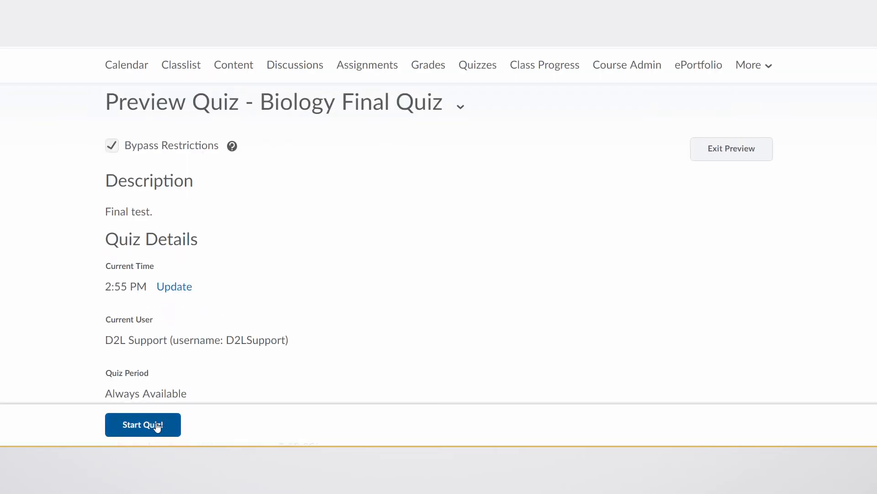
{"action": "left_click", "coordinate": [142, 424]}
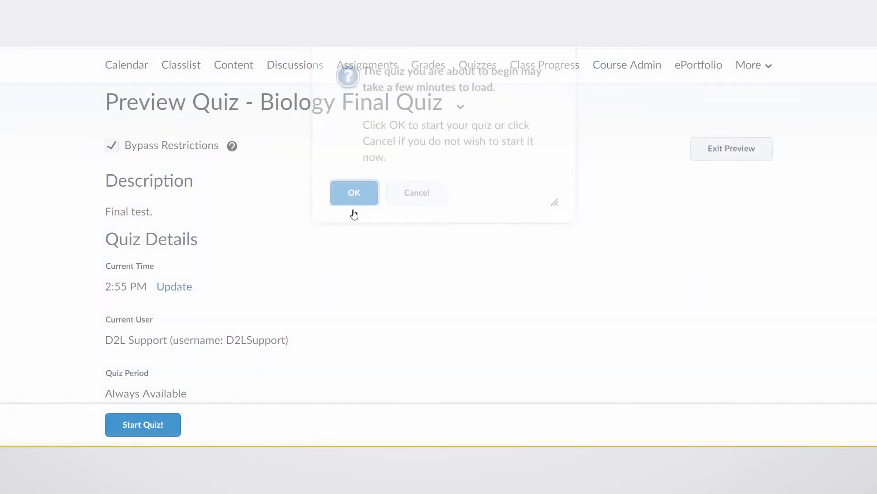
- Confirm the attempt, review the questions in original order, then exit the preview
{"action": "left_click", "coordinate": [354, 193]}
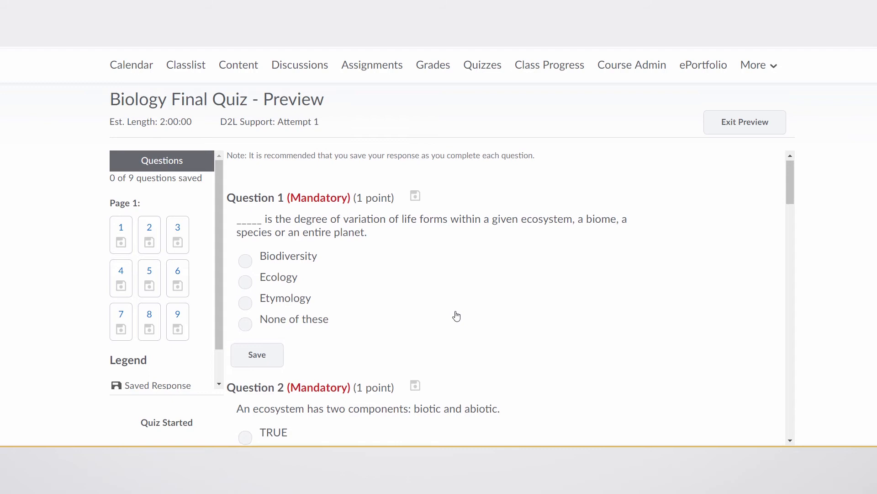
{"action": "scroll", "scroll_direction": "down", "scroll_amount": 3}
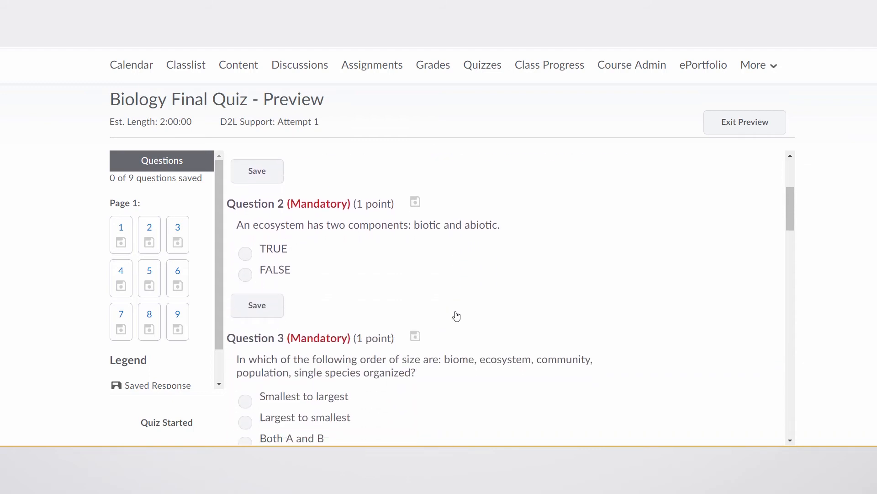
{"action": "left_click", "coordinate": [745, 121]}
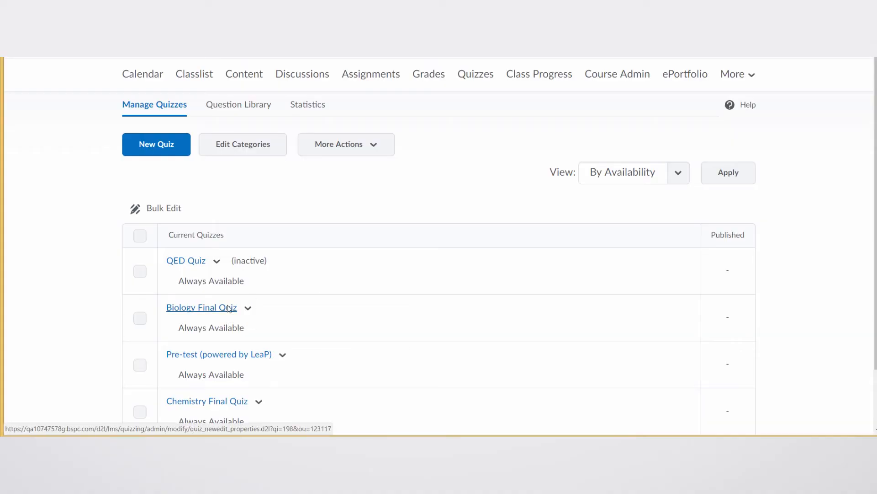
- Enable shuffling questions at the quiz level for Biology Final Quiz and save it
{"action": "left_click", "coordinate": [201, 307]}
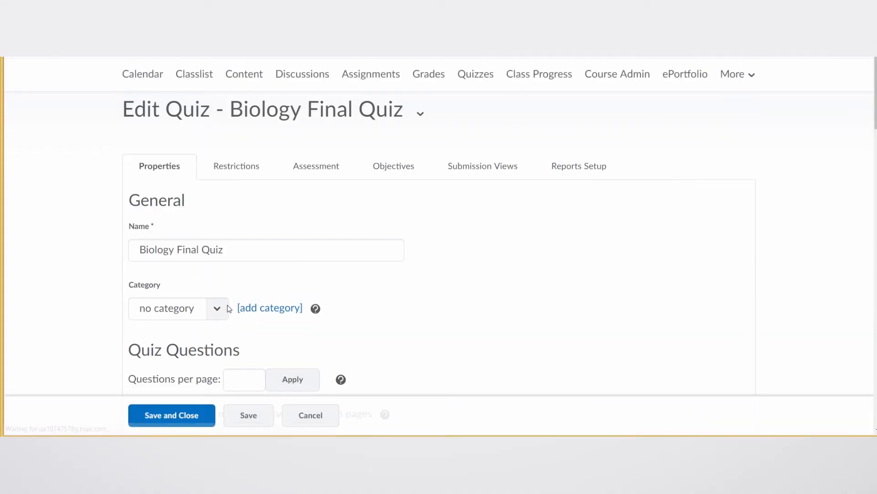
{"action": "scroll", "scroll_direction": "down", "scroll_amount": 3}
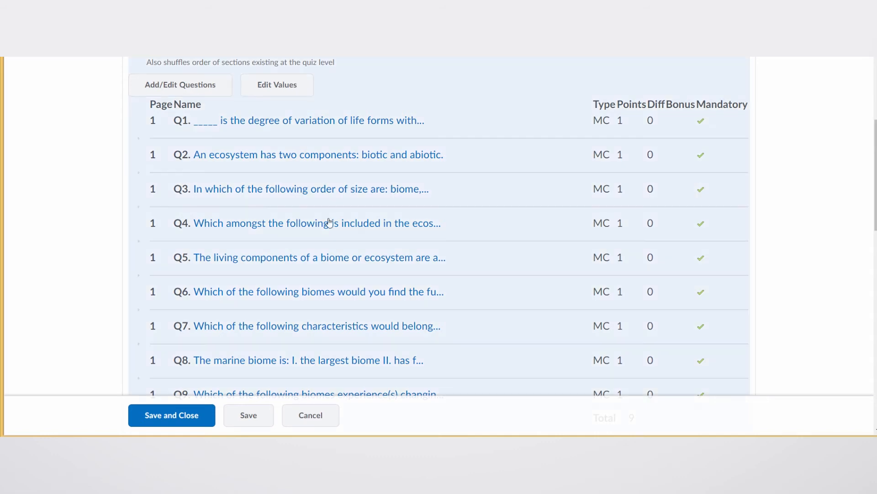
{"action": "left_click", "coordinate": [248, 415]}
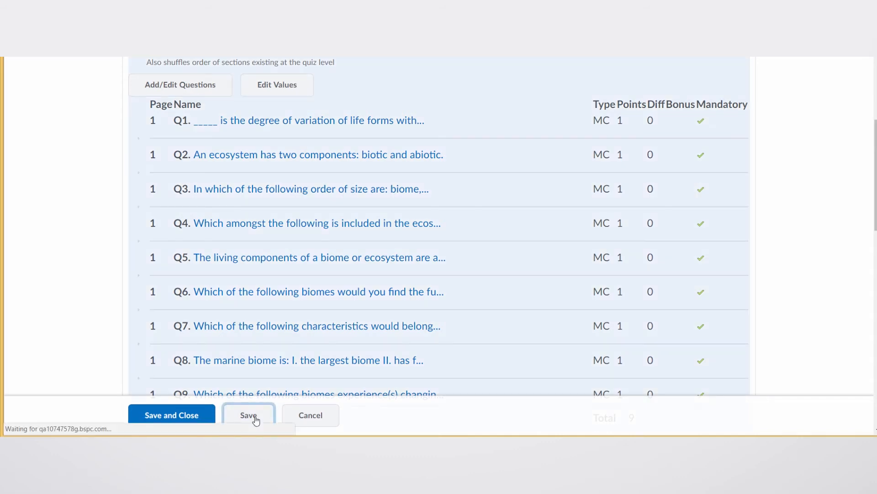
{"action": "left_click", "coordinate": [248, 415]}
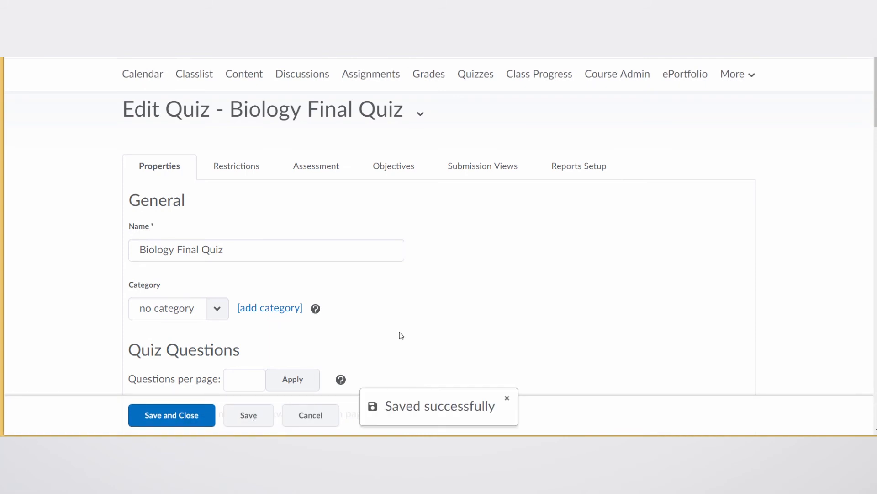
{"action": "scroll", "scroll_direction": "down", "scroll_amount": 3}
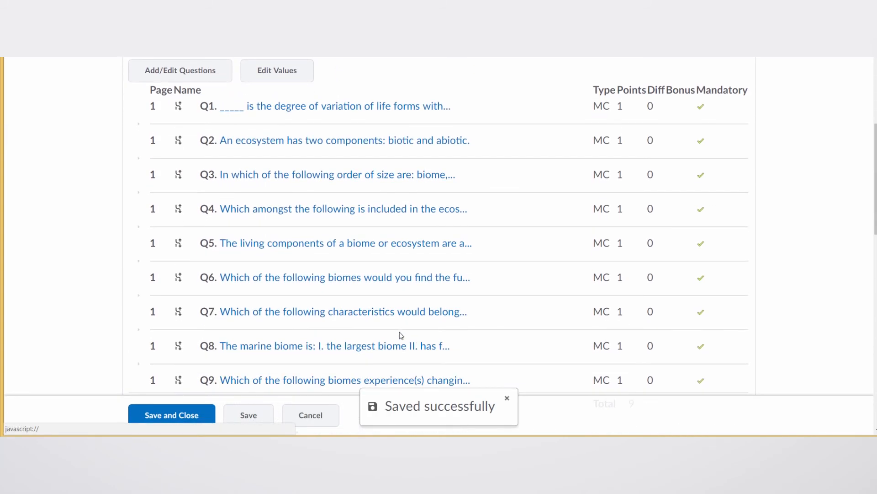
{"action": "mouse_move", "coordinate": [180, 147]}
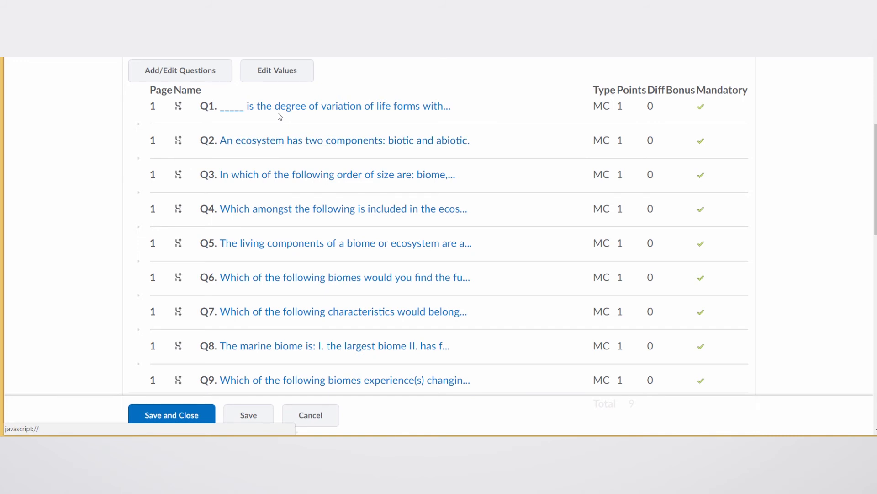
{"action": "mouse_move", "coordinate": [334, 106]}
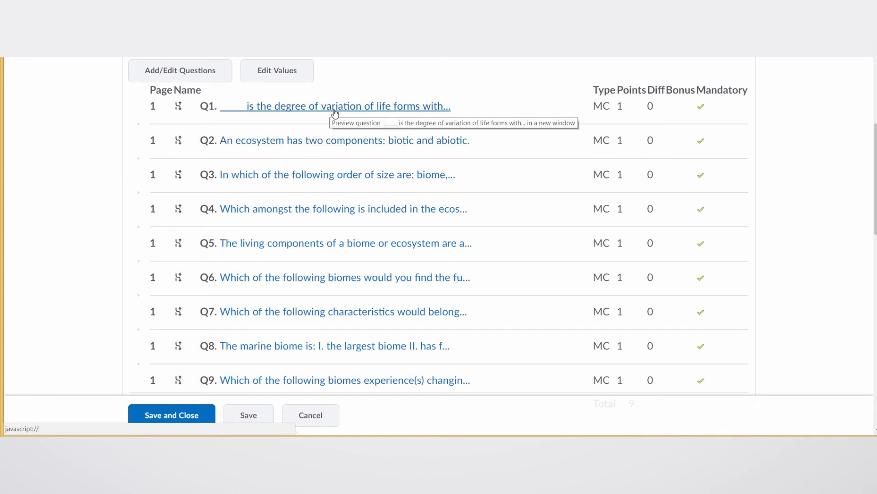
{"action": "mouse_move", "coordinate": [286, 149]}
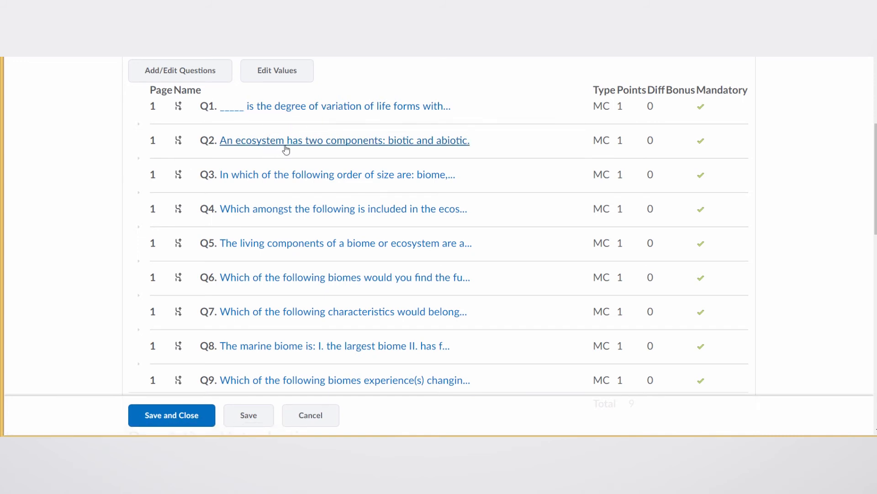
{"action": "mouse_move", "coordinate": [321, 147]}
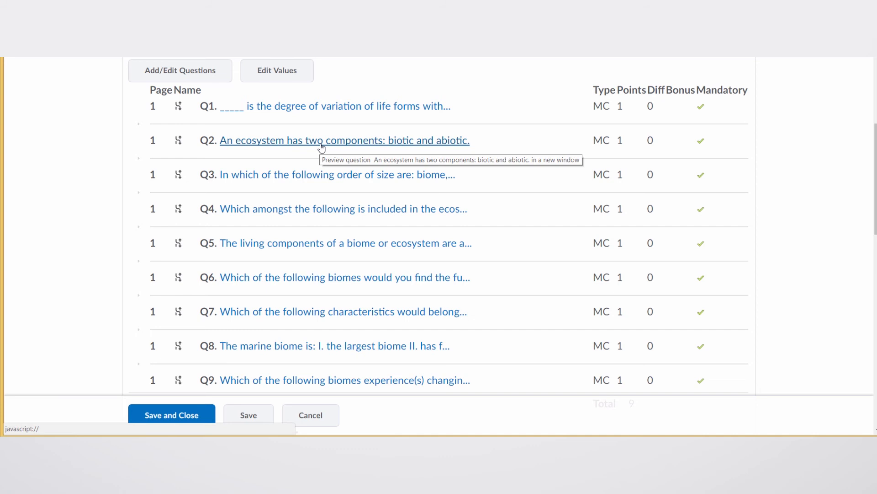
{"action": "mouse_move", "coordinate": [301, 236]}
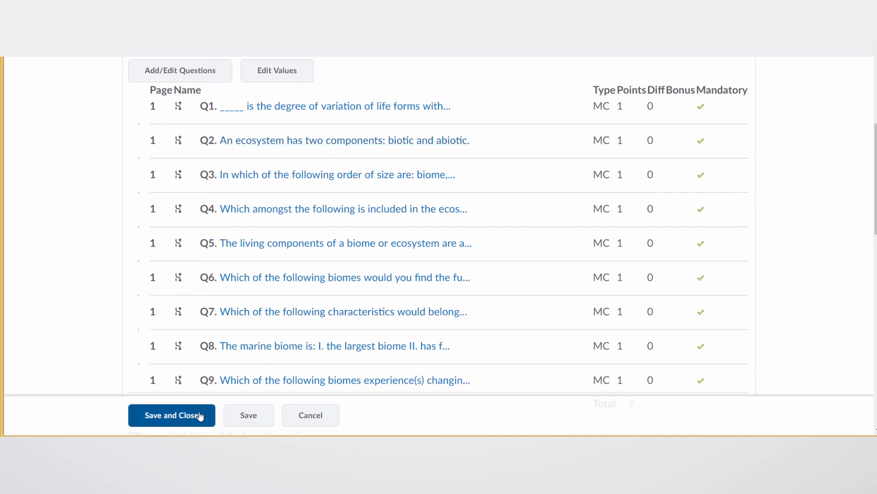
- Save and close the quiz, then start a new preview attempt with shuffled questions
{"action": "left_click", "coordinate": [171, 415]}
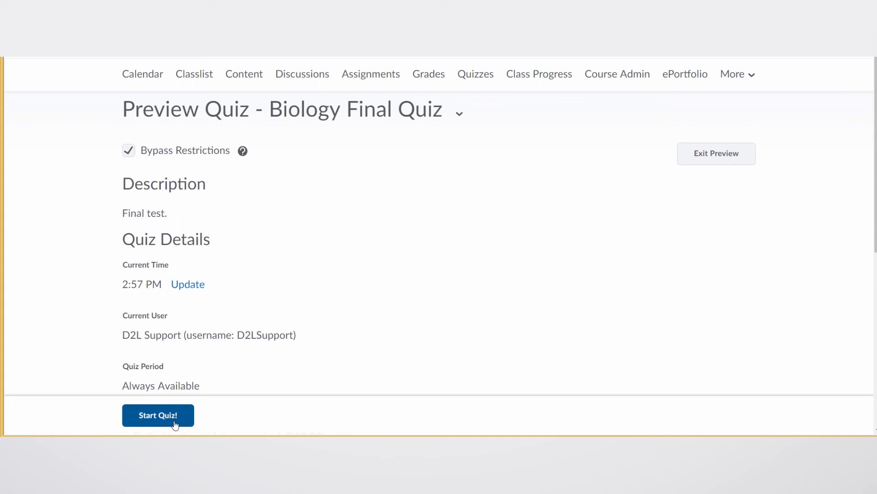
{"action": "left_click", "coordinate": [158, 415]}
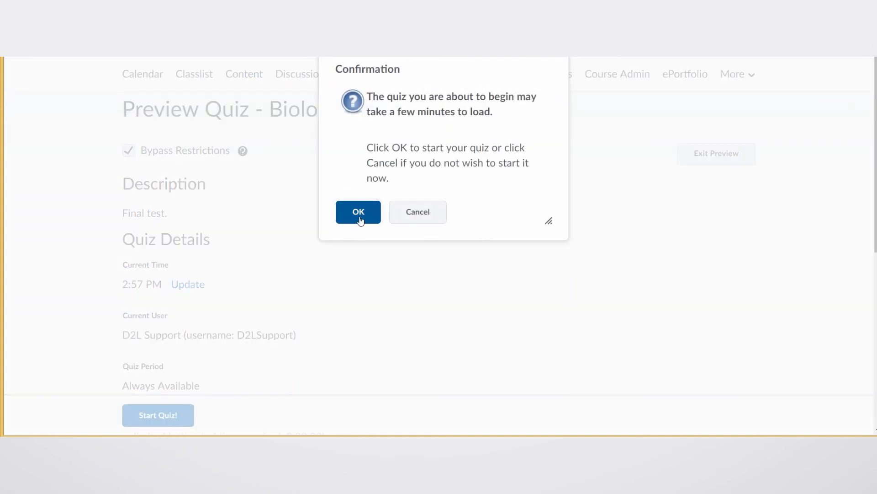
{"action": "left_click", "coordinate": [357, 211]}
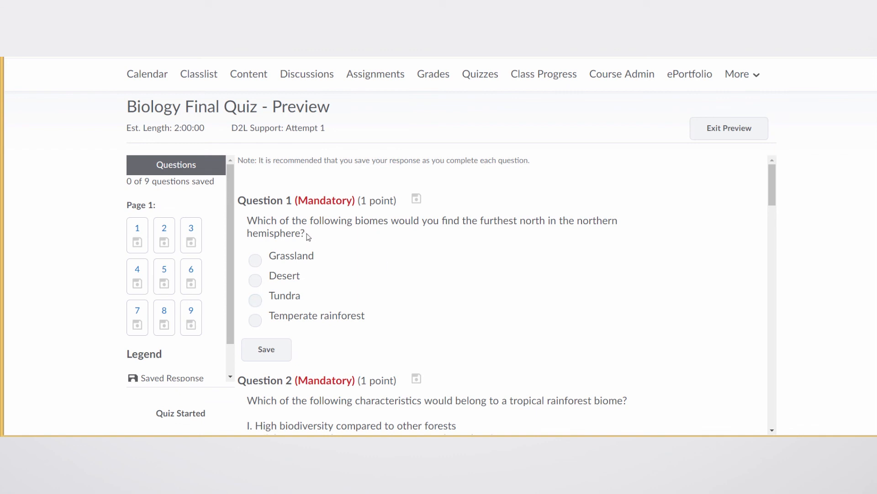
{"action": "left_click", "coordinate": [255, 281]}
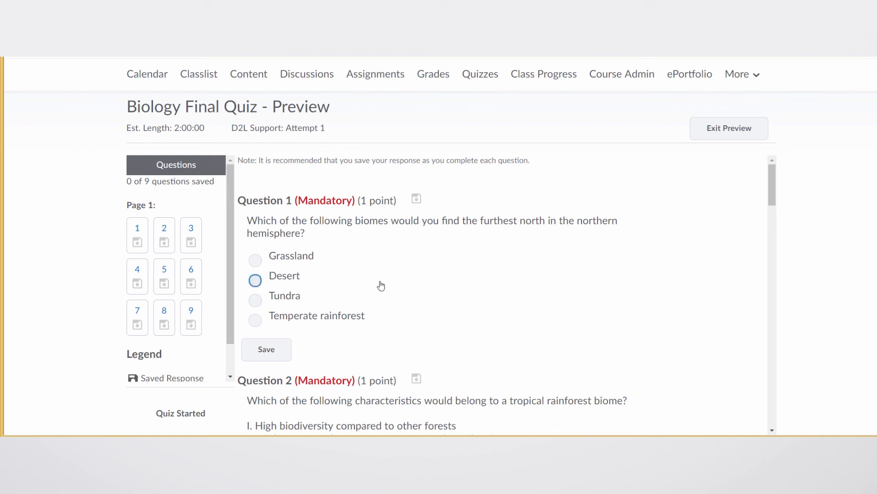
{"action": "scroll", "scroll_direction": "down", "scroll_amount": 3}
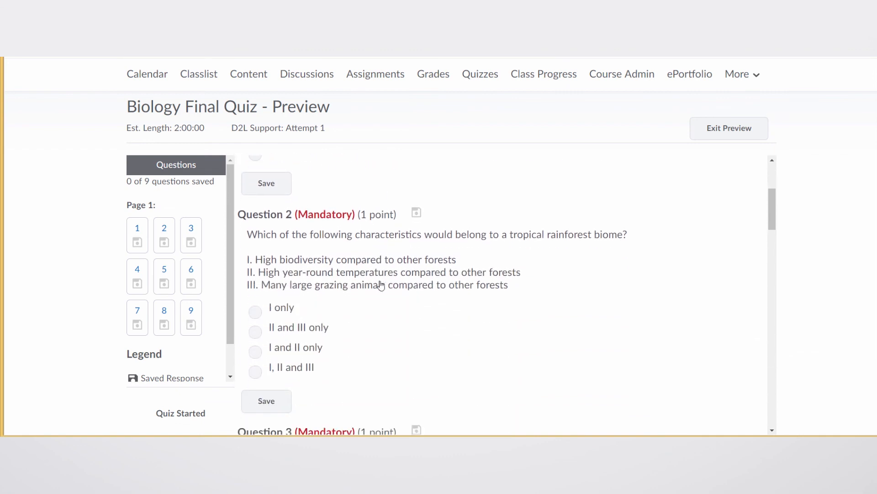
{"action": "scroll", "scroll_direction": "down", "scroll_amount": 3}
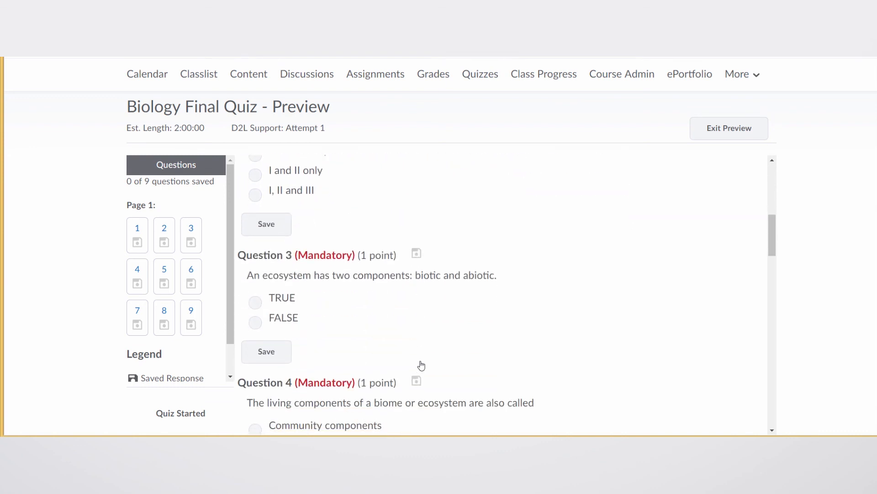
{"action": "scroll", "scroll_direction": "down", "scroll_amount": 3}
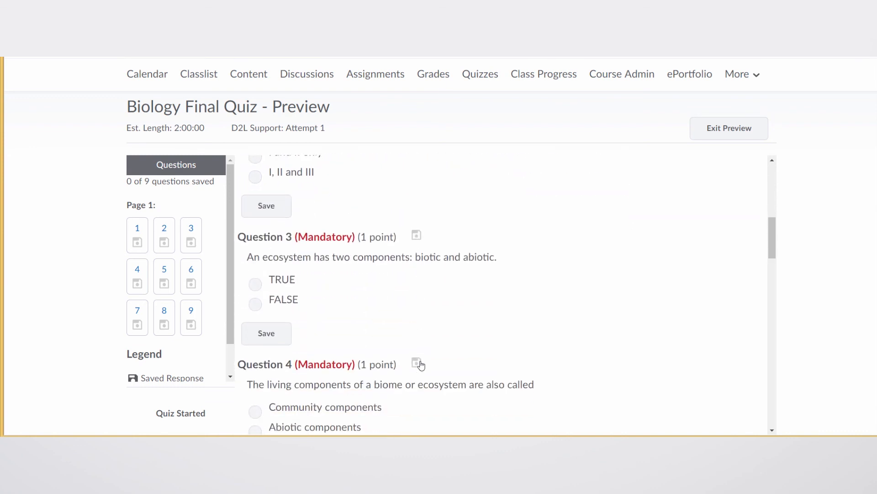